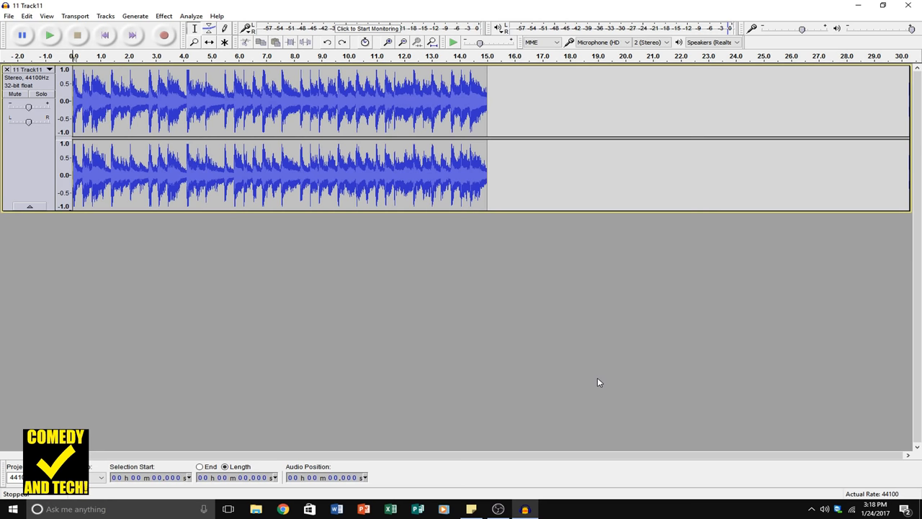
Play the 15-second Track11 recording to the end, then bring up the File menu
{"action": "left_click", "coordinate": [49, 35]}
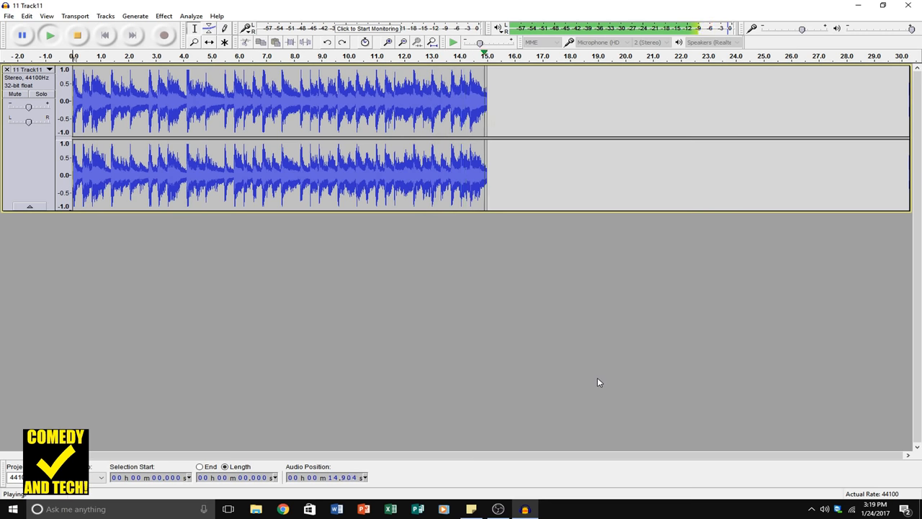
{"action": "left_click", "coordinate": [77, 35]}
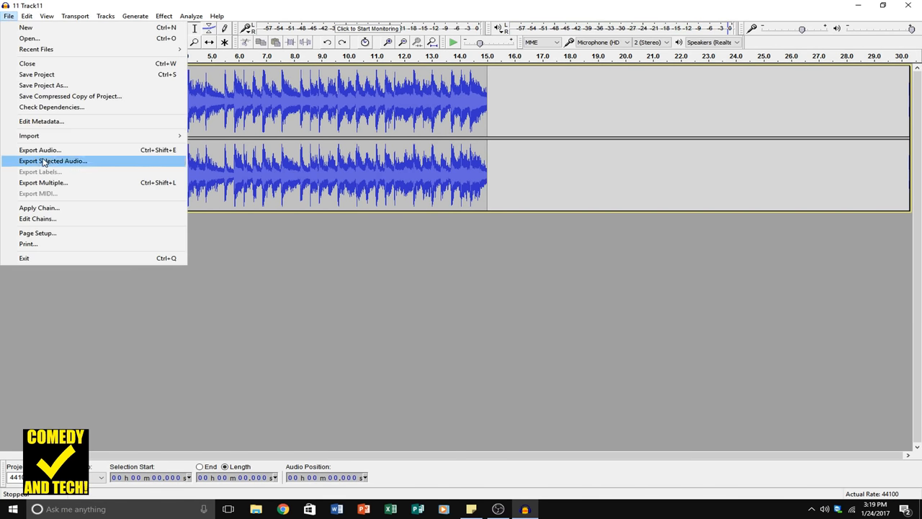
Save '11 Track11' to the Desktop as a 320 kbps constant-rate MP3, accepting blank metadata
{"action": "left_click", "coordinate": [40, 149]}
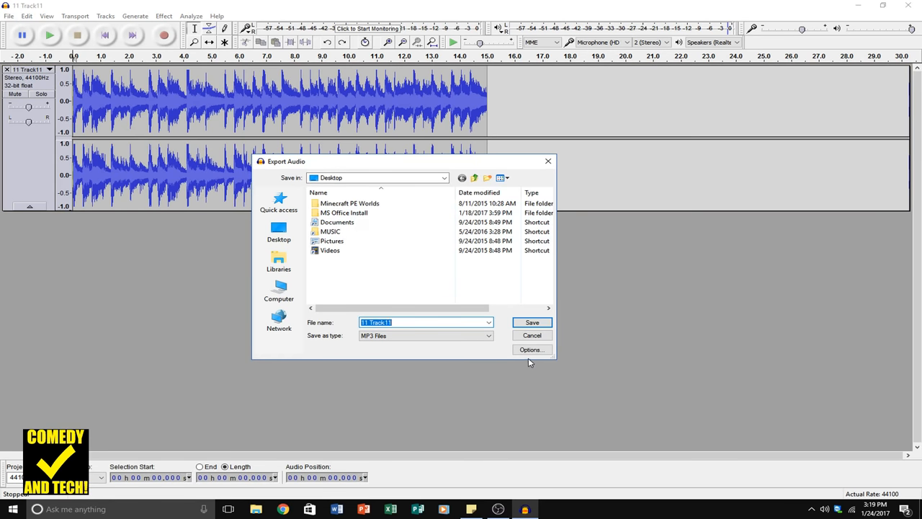
{"action": "left_click", "coordinate": [531, 349]}
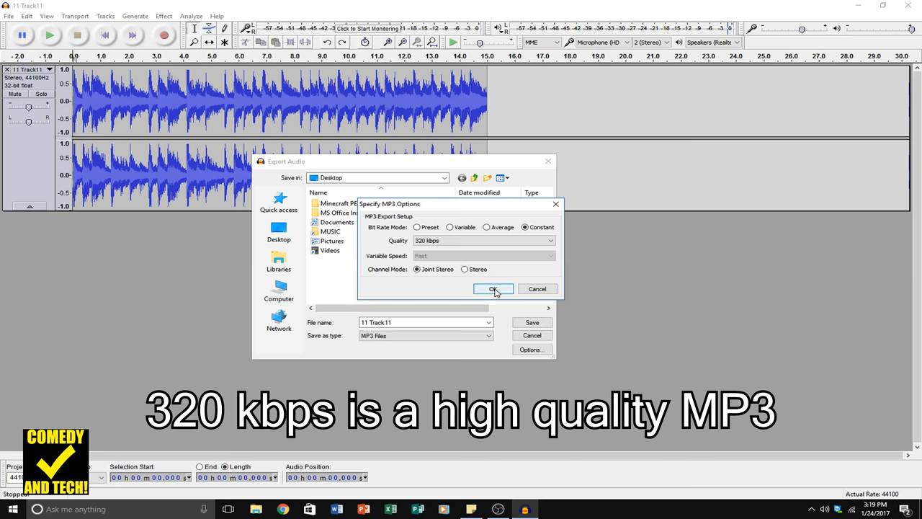
{"action": "left_click", "coordinate": [493, 289]}
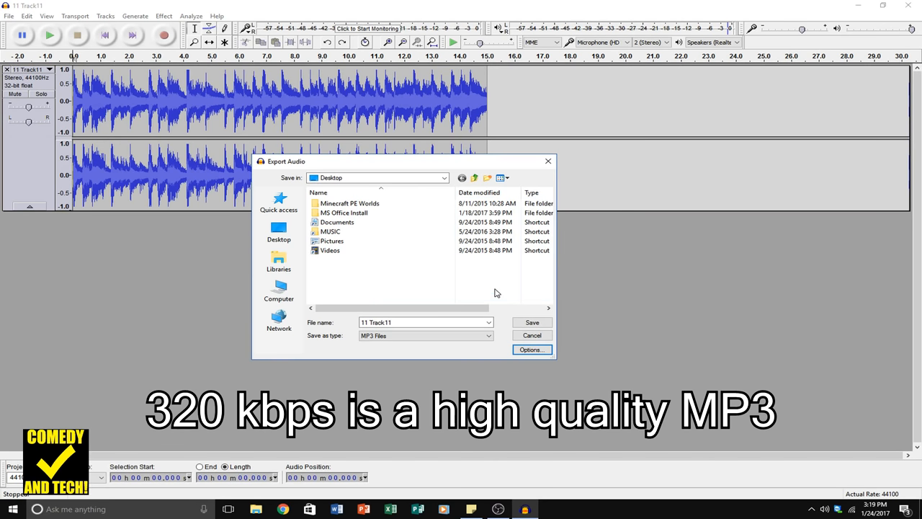
{"action": "left_click", "coordinate": [532, 322]}
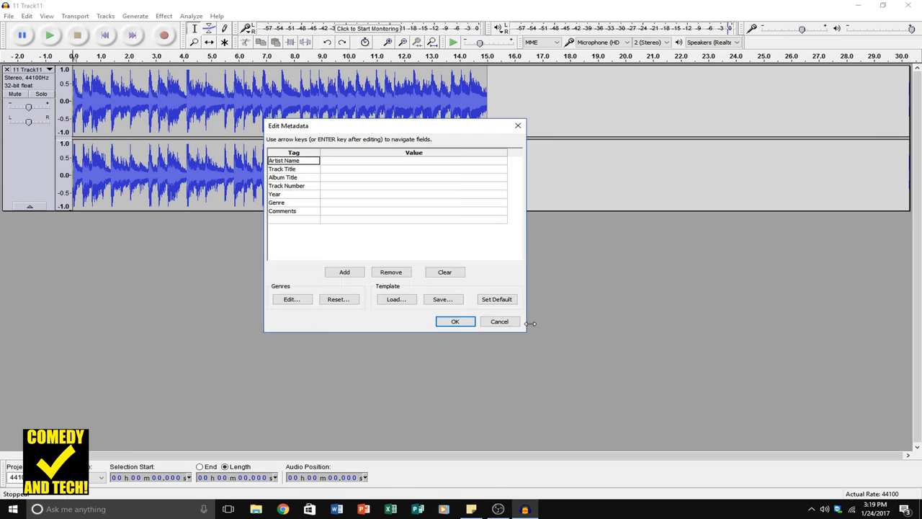
{"action": "left_click", "coordinate": [454, 322]}
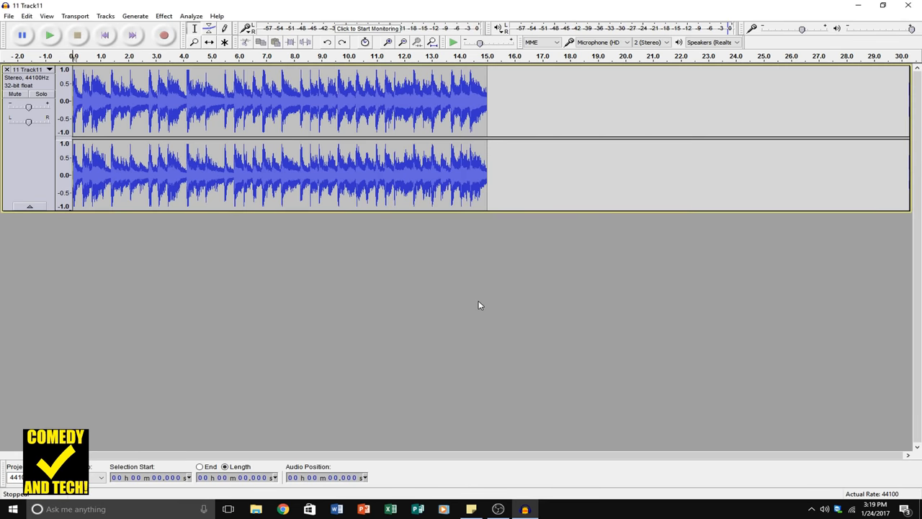
Import the exported MP3 below the original, mute the original, and play the MP3 alone
{"action": "left_click", "coordinate": [858, 6]}
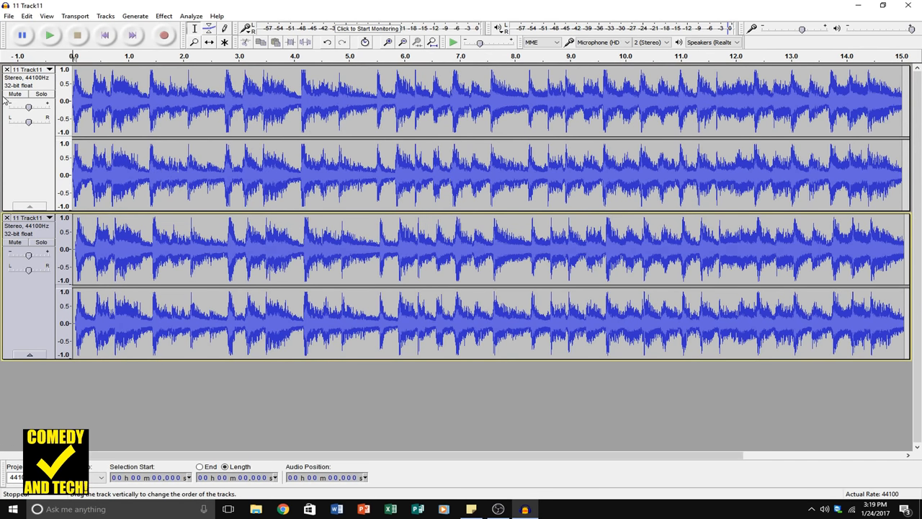
{"action": "left_click", "coordinate": [14, 94]}
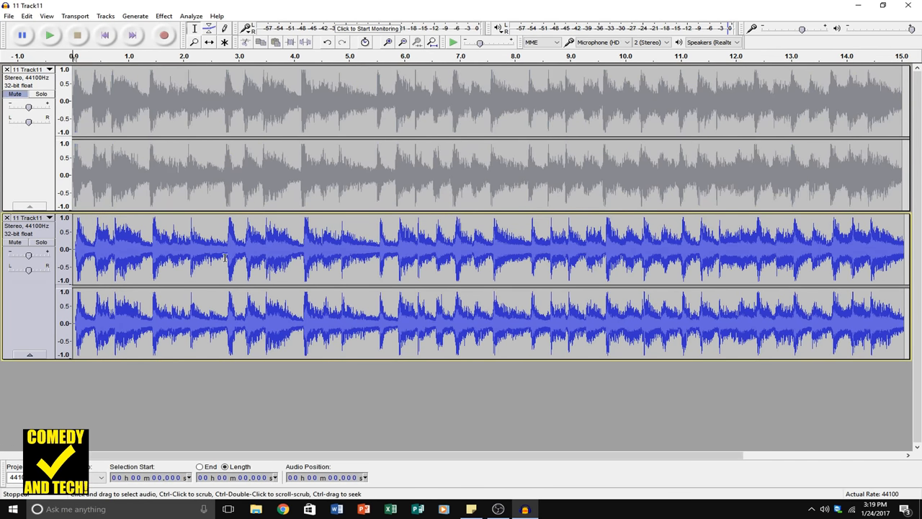
{"action": "left_click", "coordinate": [49, 34]}
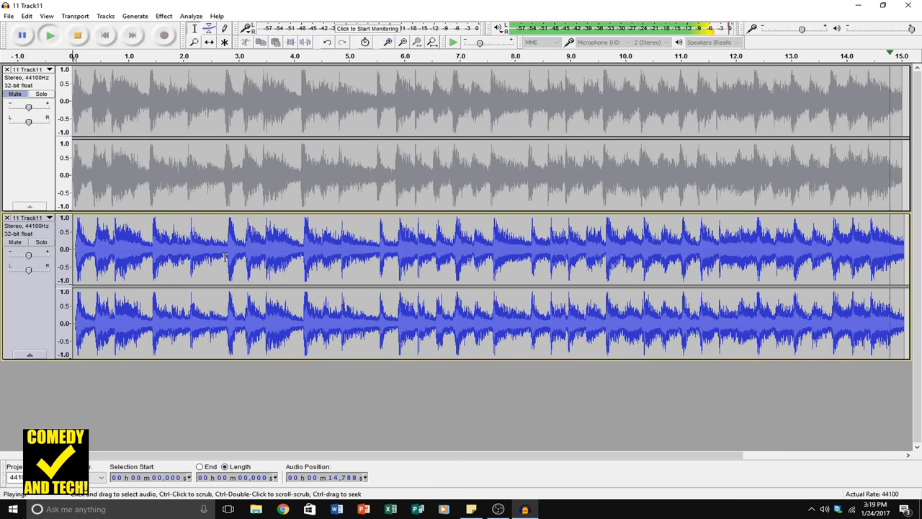
{"action": "left_click", "coordinate": [76, 35]}
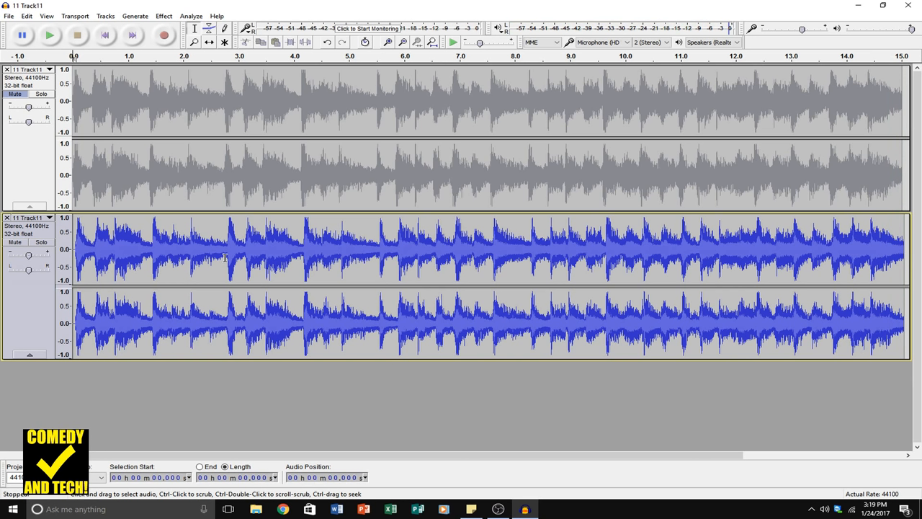
{"action": "mouse_move", "coordinate": [117, 253]}
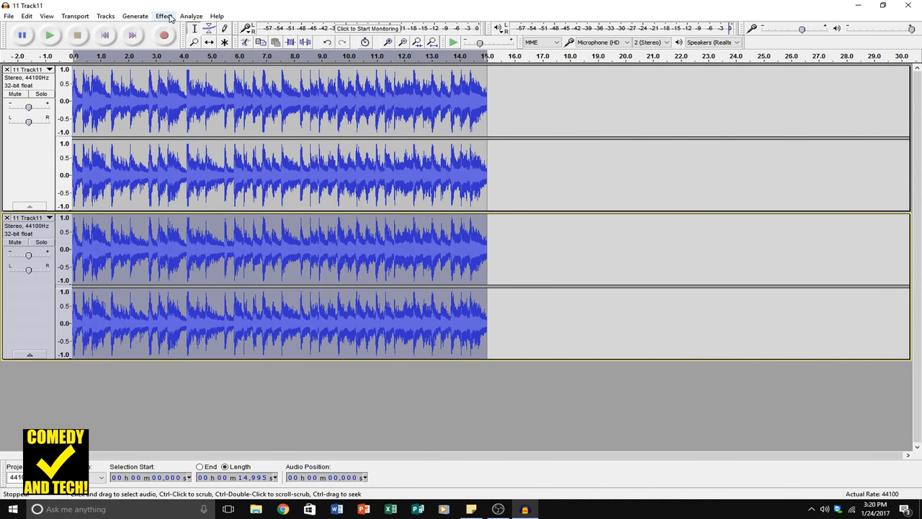
Invert the MP3 track and Mix and Render both into a nearly flat difference track
{"action": "left_click", "coordinate": [163, 15]}
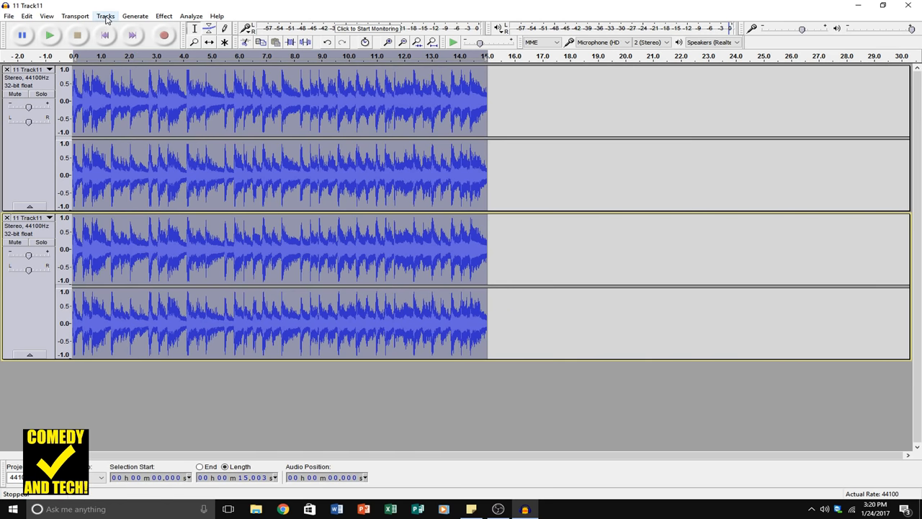
{"action": "left_click", "coordinate": [105, 15]}
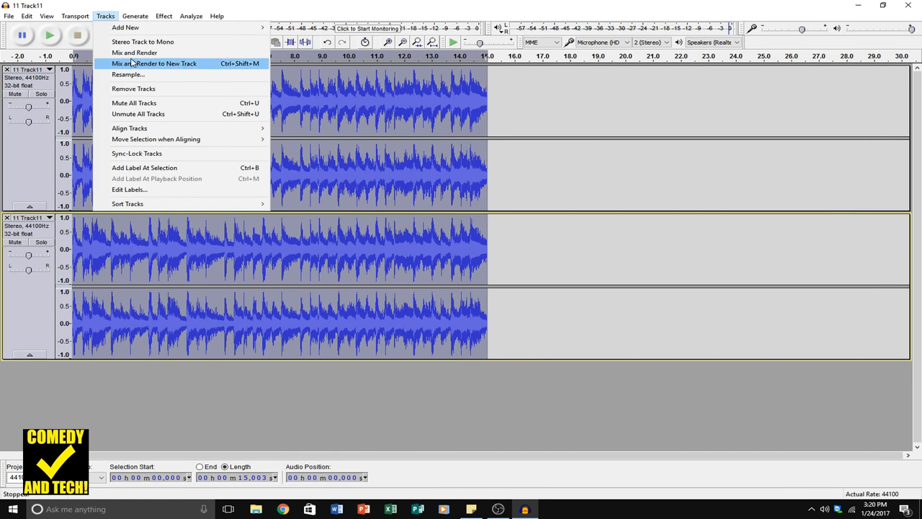
{"action": "left_click", "coordinate": [134, 53]}
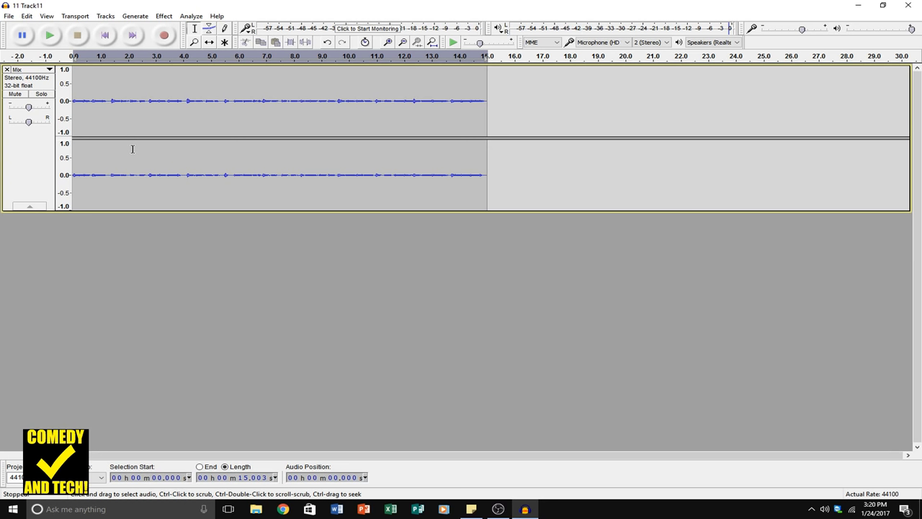
Undo the Mix and Render and close the imported MP3 track
{"action": "left_click", "coordinate": [49, 34]}
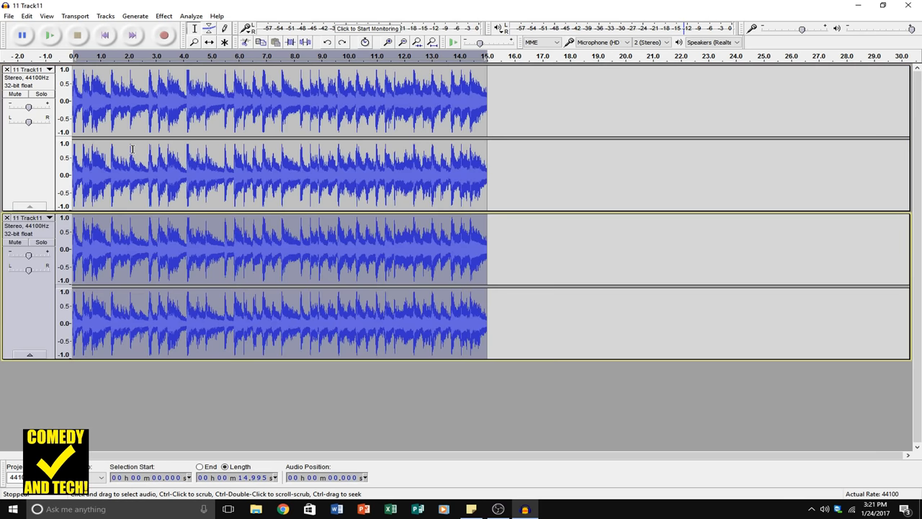
{"action": "left_click", "coordinate": [7, 217]}
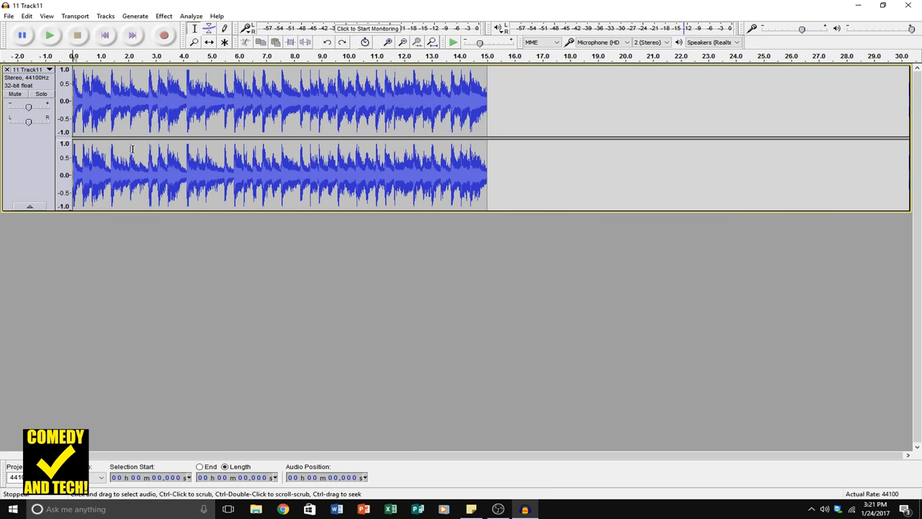
Export MP3 with Constant 64 kbps quality, saved to the Desktop as '11 Track11 64k'
{"action": "left_click", "coordinate": [8, 16]}
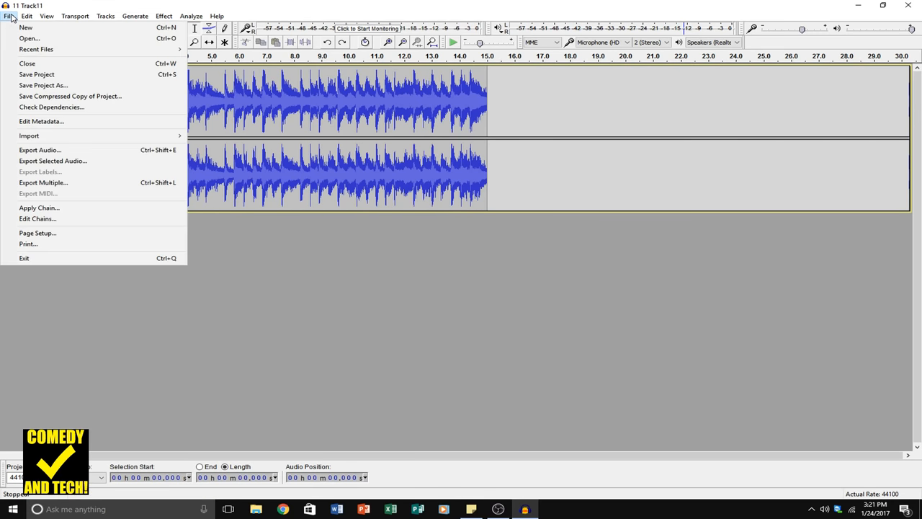
{"action": "left_click", "coordinate": [40, 149]}
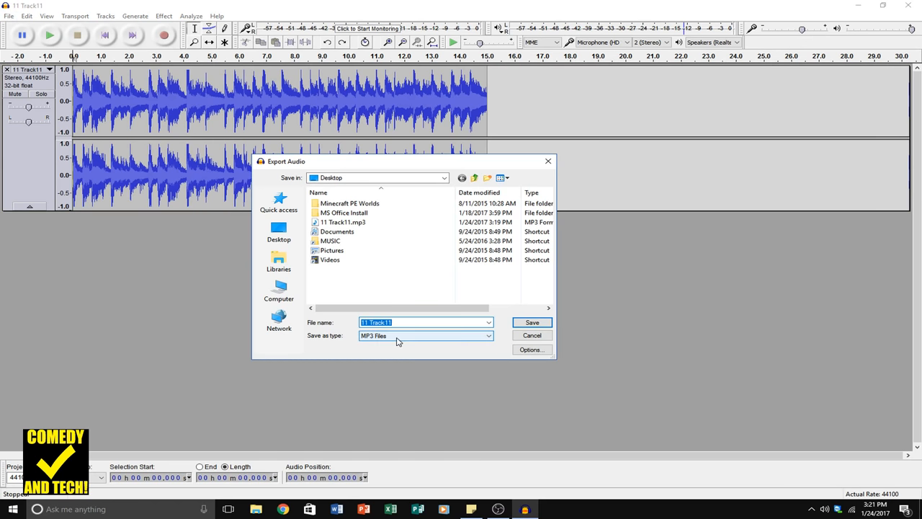
{"action": "mouse_move", "coordinate": [395, 340]}
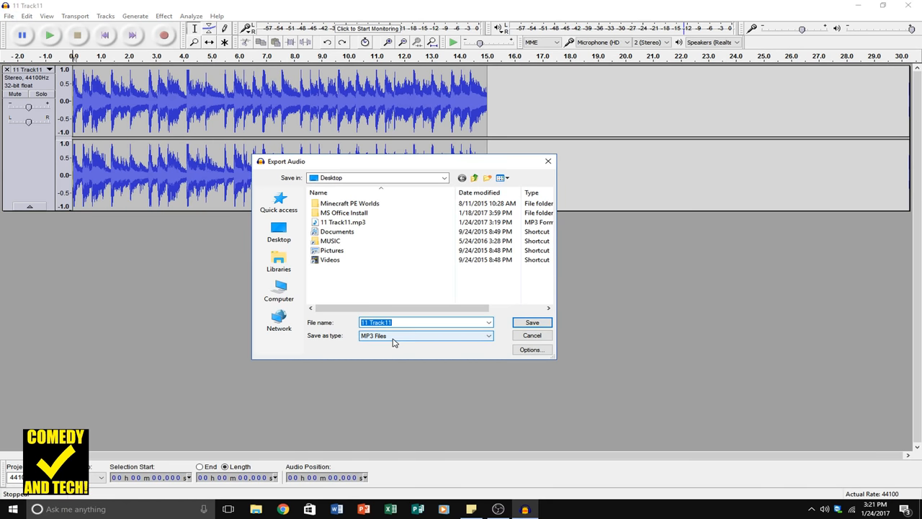
{"action": "left_click", "coordinate": [531, 350]}
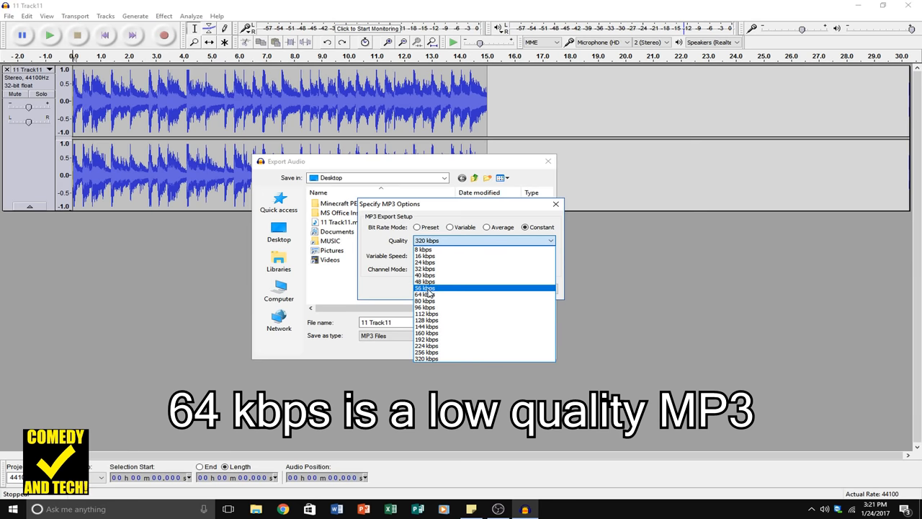
{"action": "left_click", "coordinate": [425, 294]}
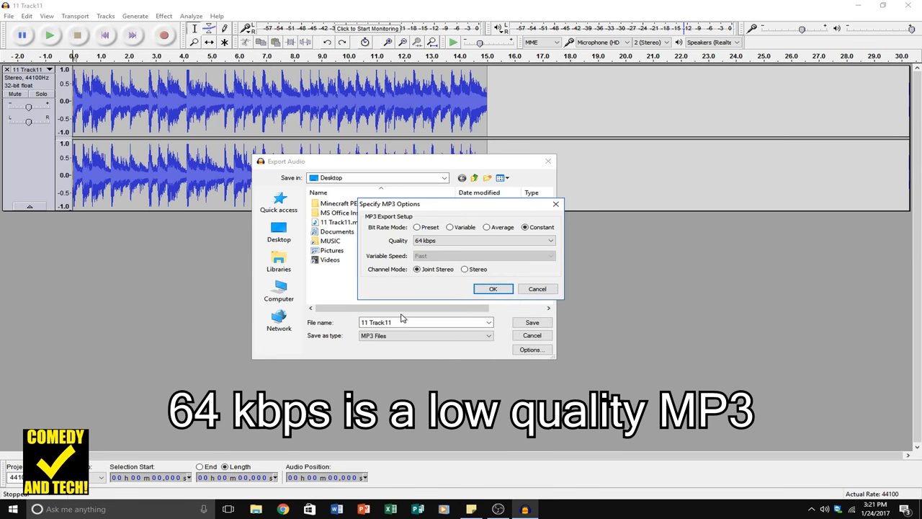
{"action": "left_click", "coordinate": [492, 288]}
{"action": "type", "text": " 6"}
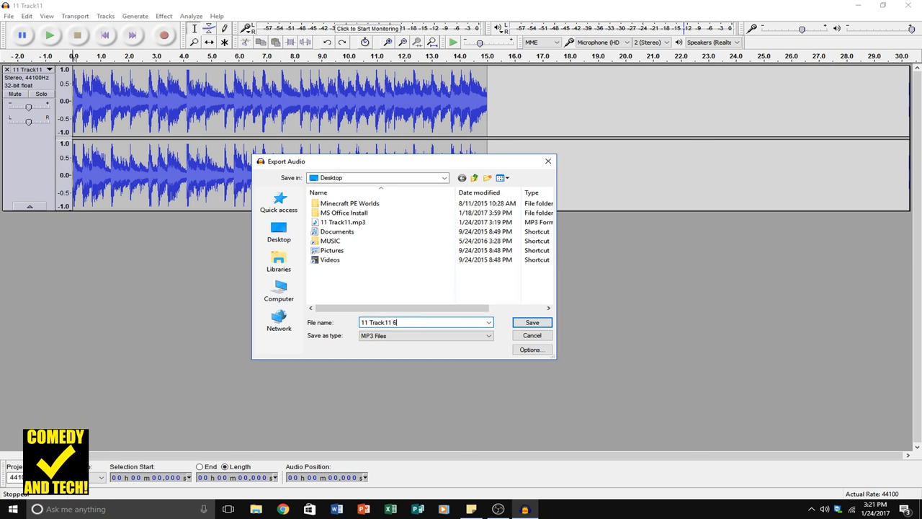
{"action": "type", "text": "4k"}
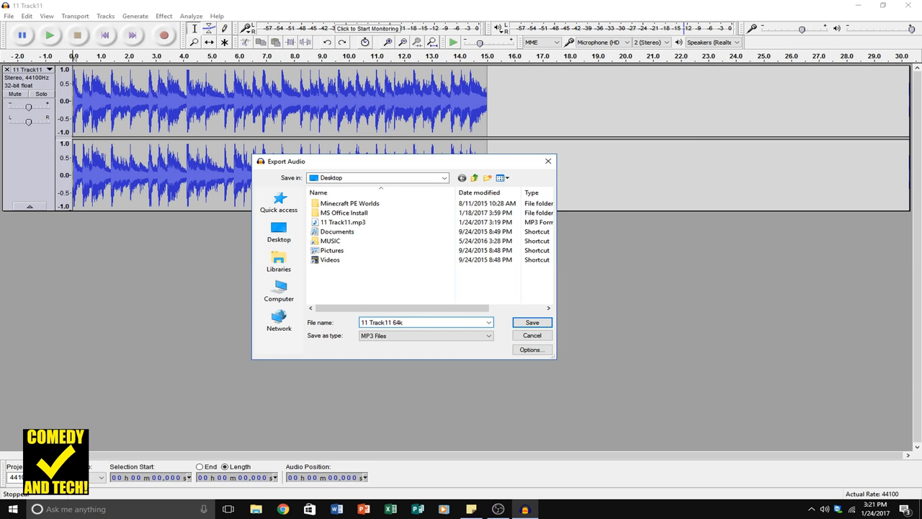
{"action": "left_click", "coordinate": [532, 322]}
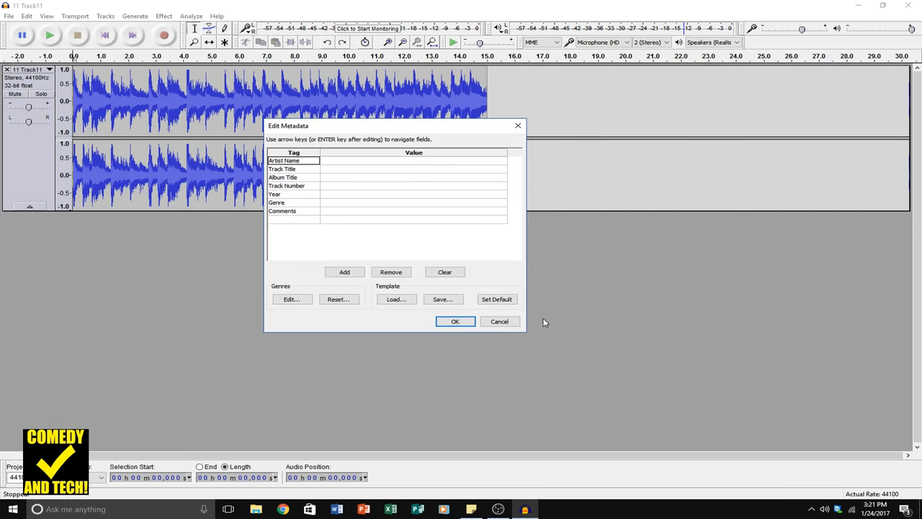
{"action": "left_click", "coordinate": [455, 321]}
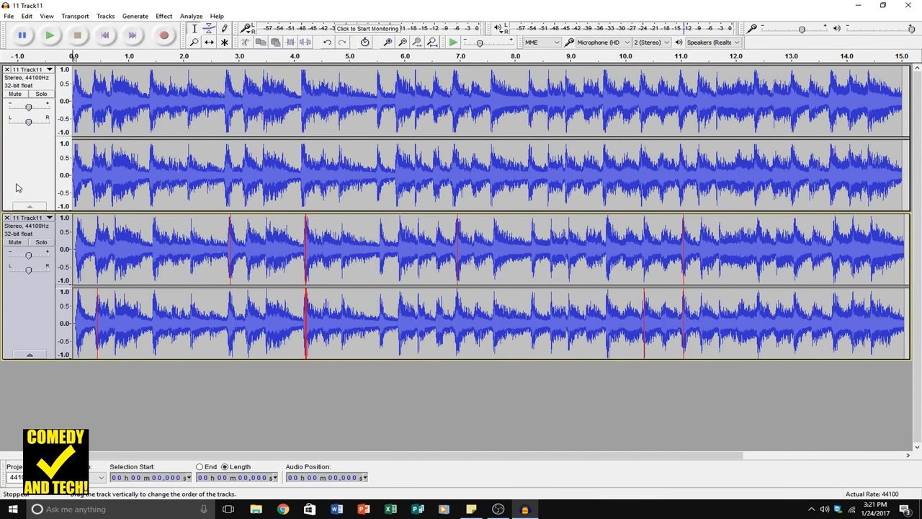
Mute the original track, play the 64 kbps MP3 track alone, then stop and unmute
{"action": "left_click", "coordinate": [15, 94]}
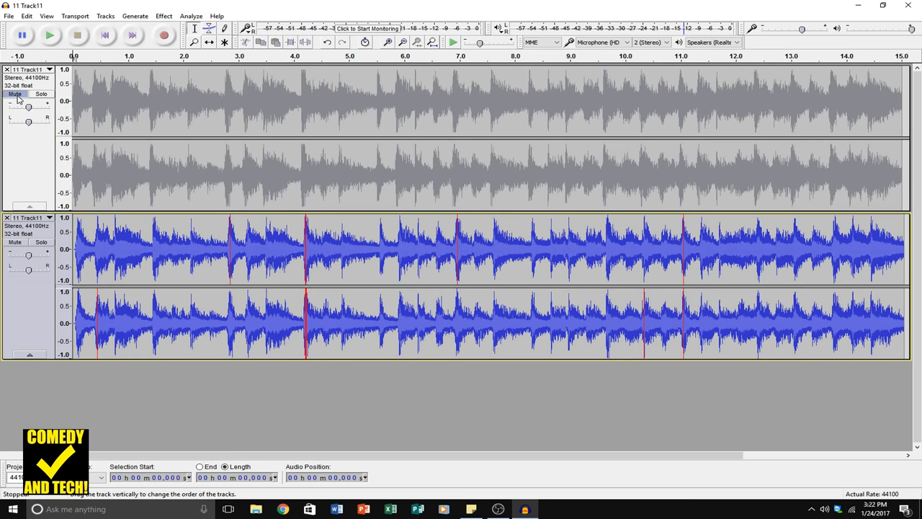
{"action": "left_click", "coordinate": [50, 34]}
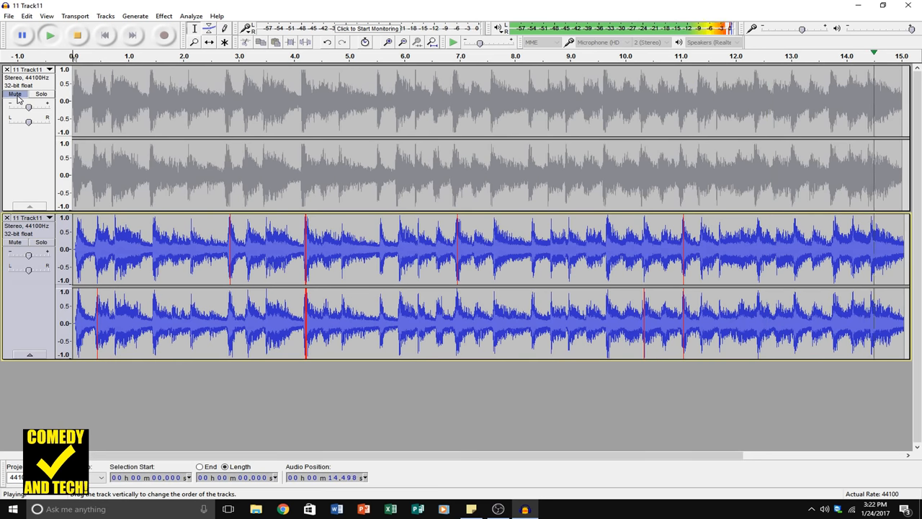
{"action": "left_click", "coordinate": [77, 35]}
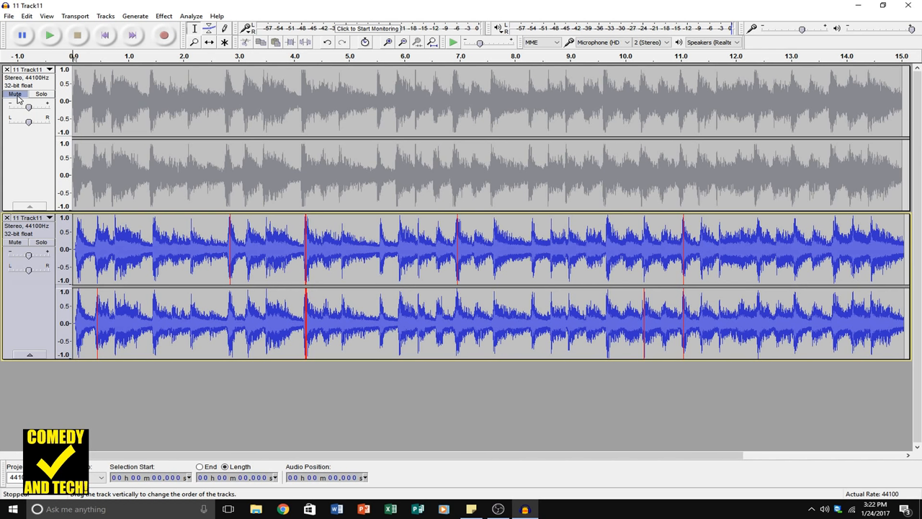
{"action": "left_click", "coordinate": [15, 93]}
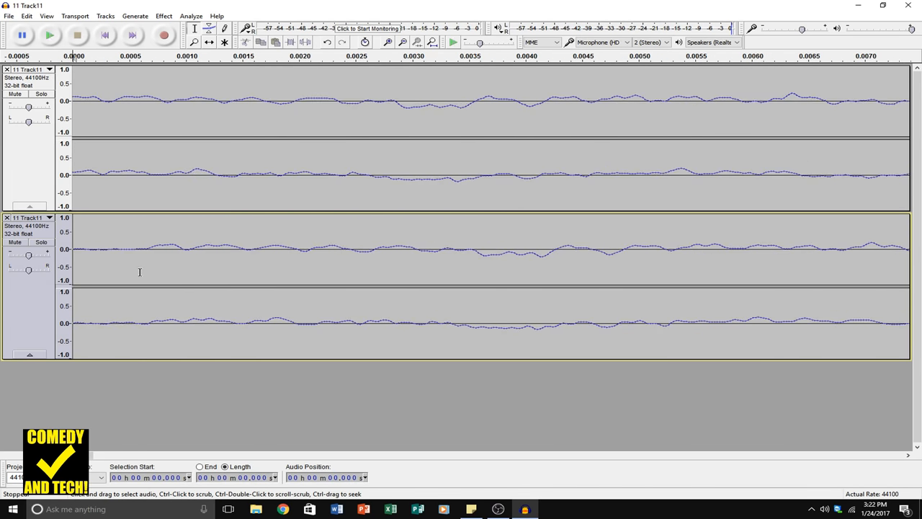
{"action": "mouse_move", "coordinate": [142, 267]}
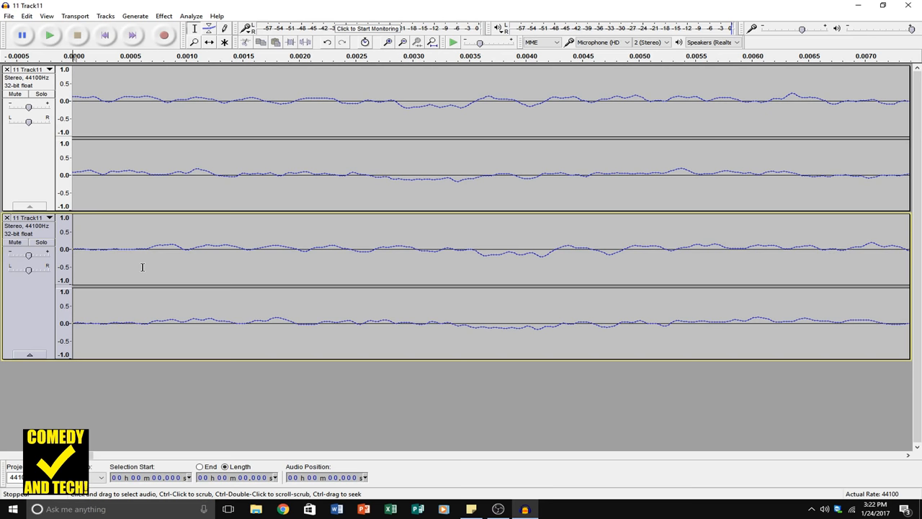
{"action": "mouse_move", "coordinate": [174, 263]}
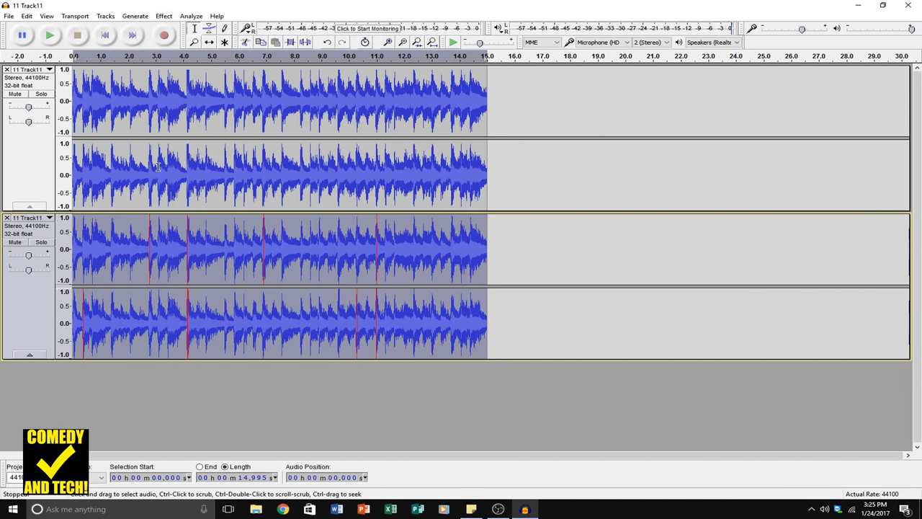
Mix and Render the original and 64 kbps tracks, then play and stop the Mix
{"action": "left_click", "coordinate": [105, 15]}
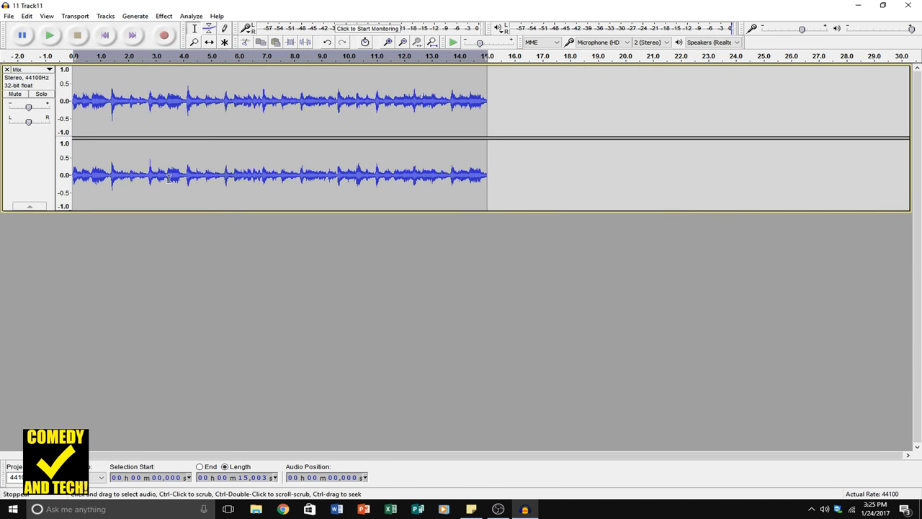
{"action": "left_click", "coordinate": [49, 34]}
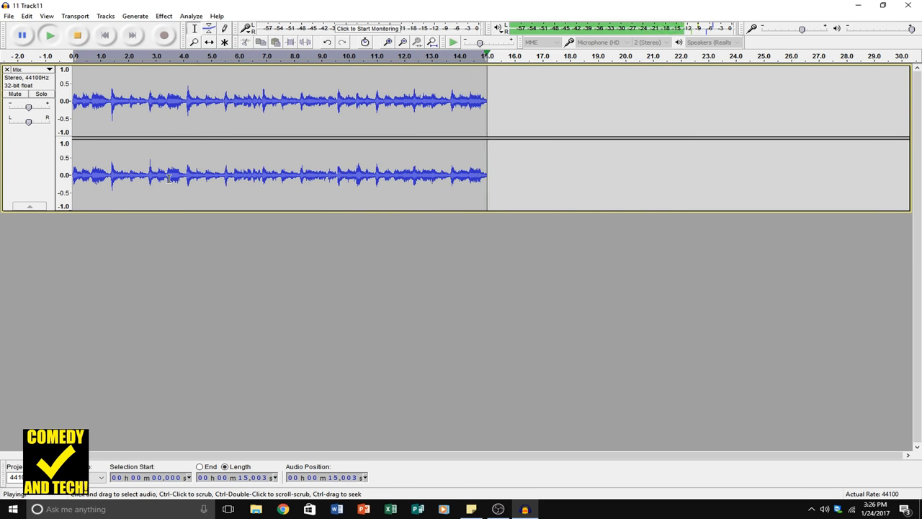
{"action": "left_click", "coordinate": [78, 35]}
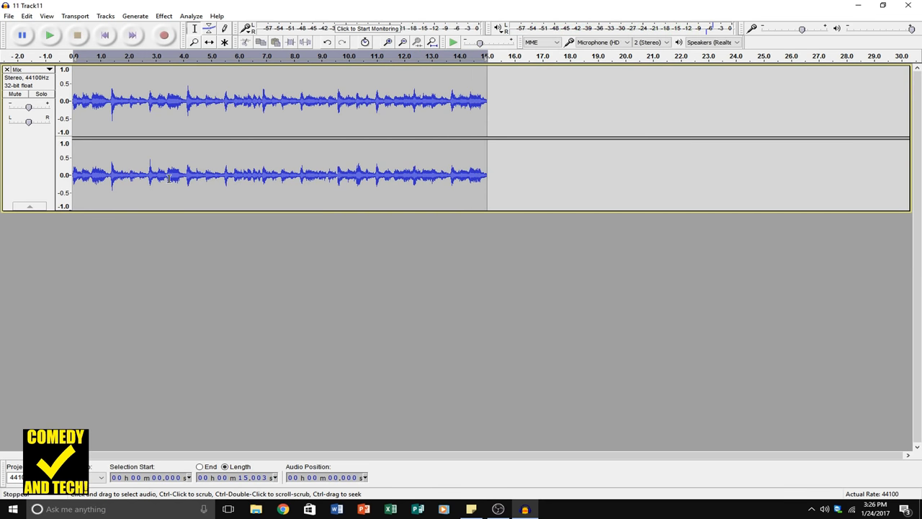